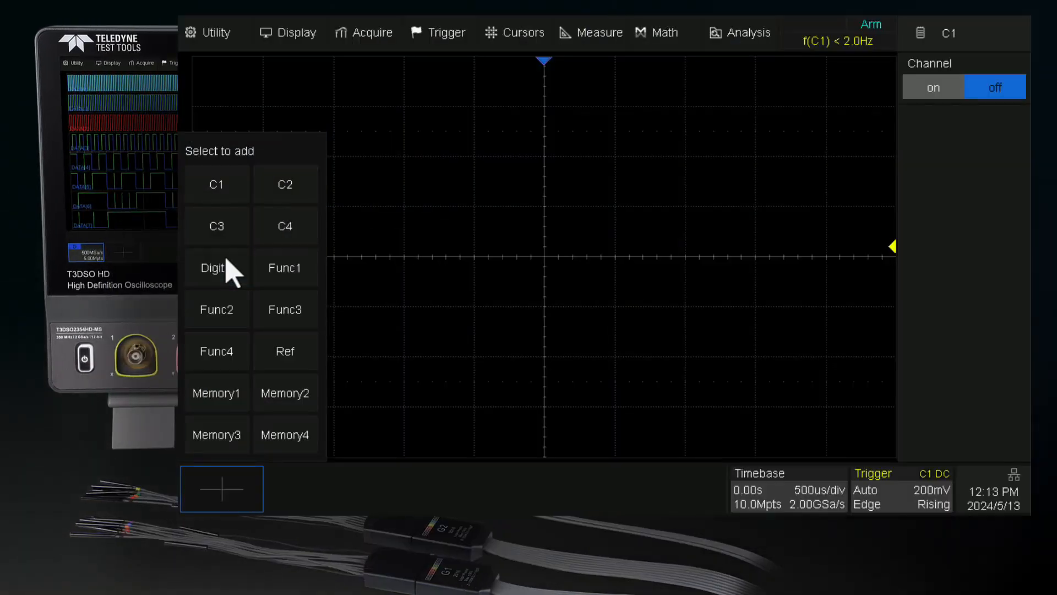
# Add a channel from the Select-to-add panel alongside the zoomed C1 square wave.
pyautogui.click(212, 268)
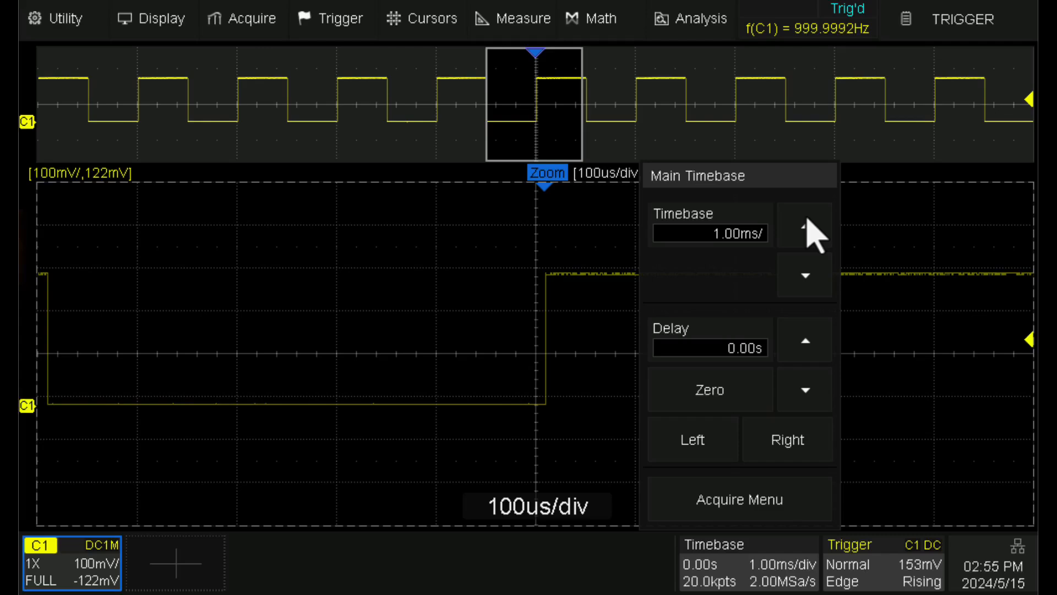
# Switch the acquisition Memory Mgmt setting to a fixed memory mode.
pyautogui.click(738, 499)
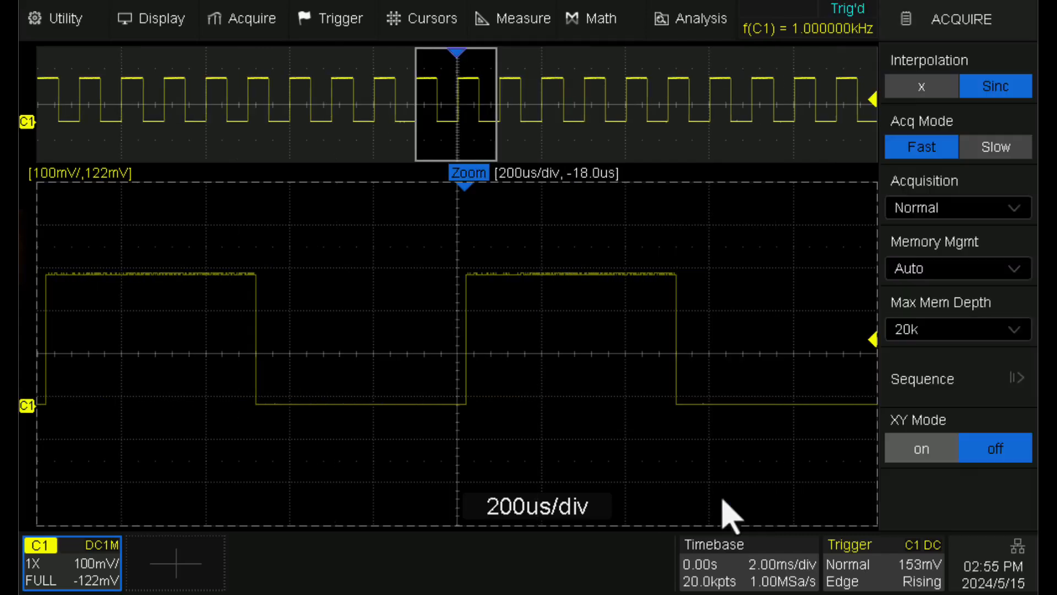
pyautogui.click(957, 267)
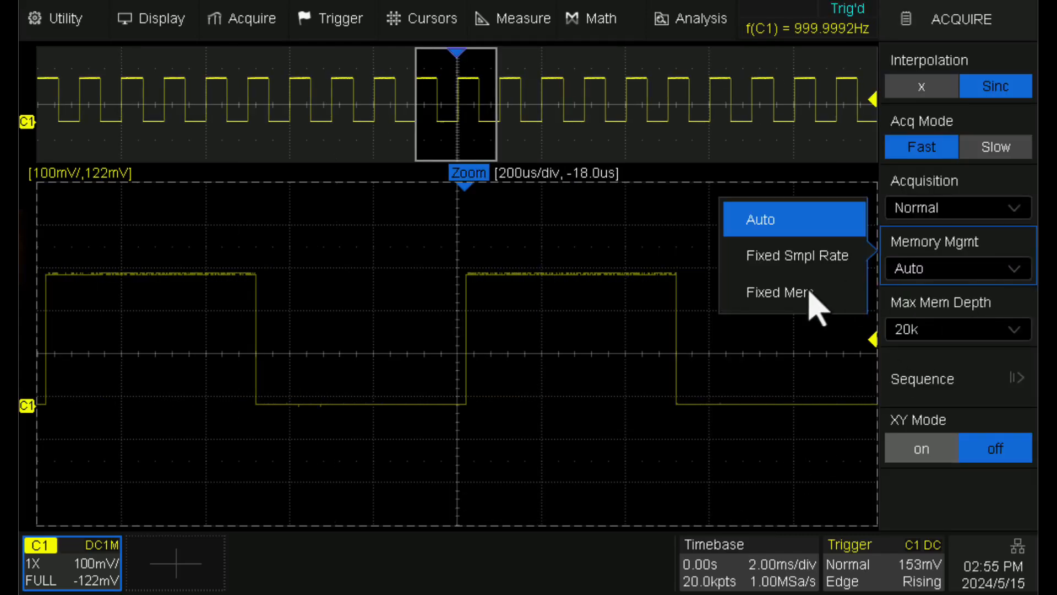
pyautogui.click(776, 293)
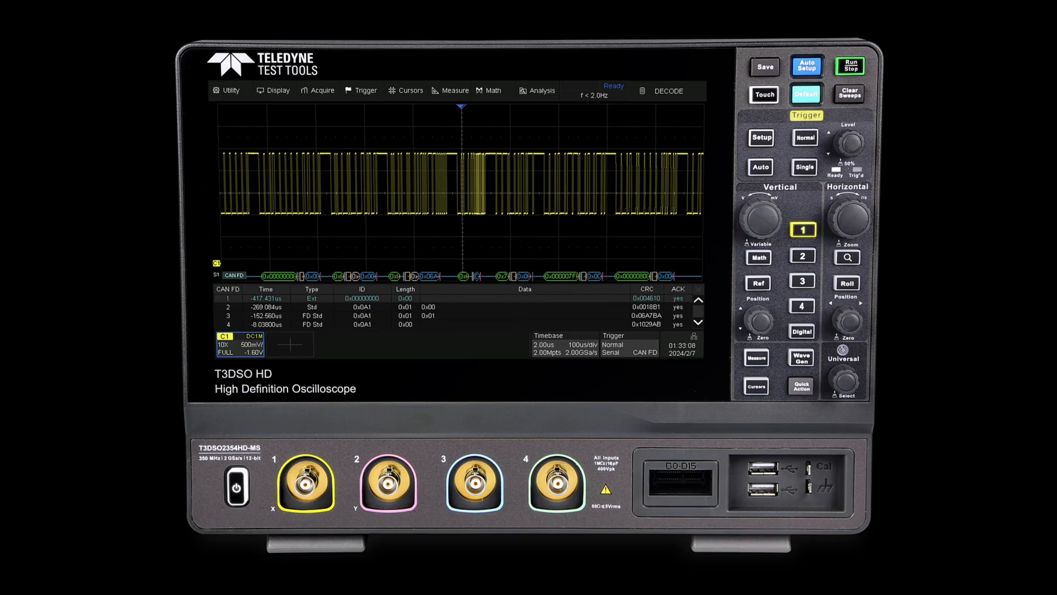
# Enable the Wave Gen output under Utility and set its wave type to Square.
pyautogui.click(39, 21)
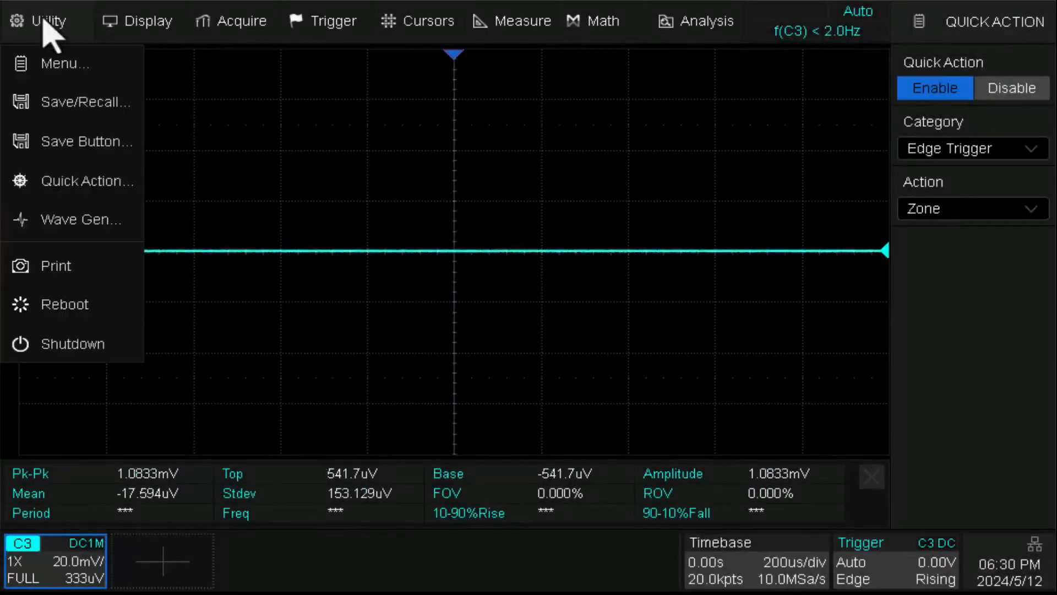
pyautogui.click(80, 219)
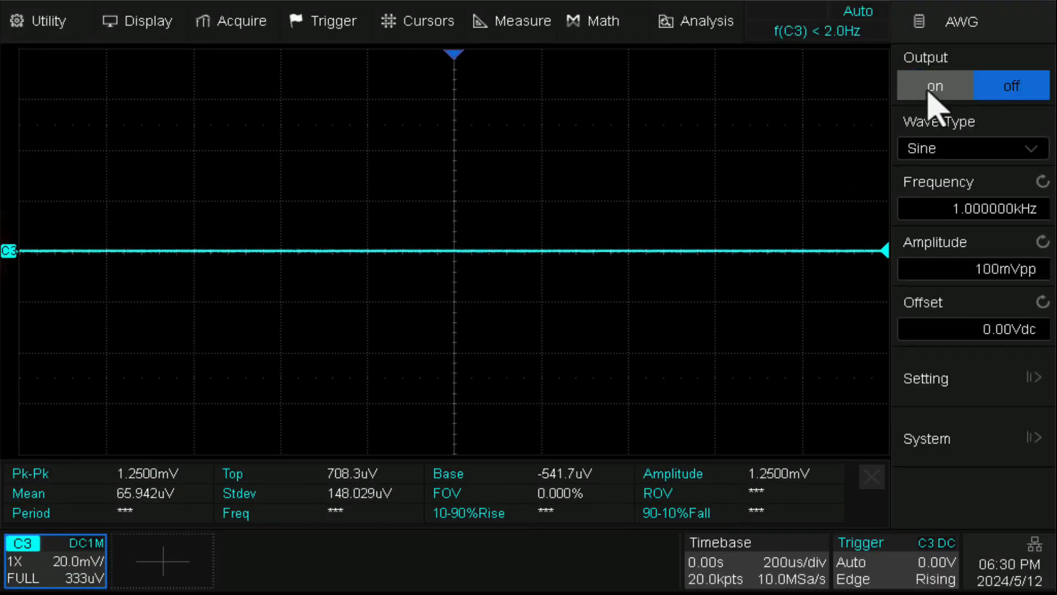
pyautogui.click(934, 85)
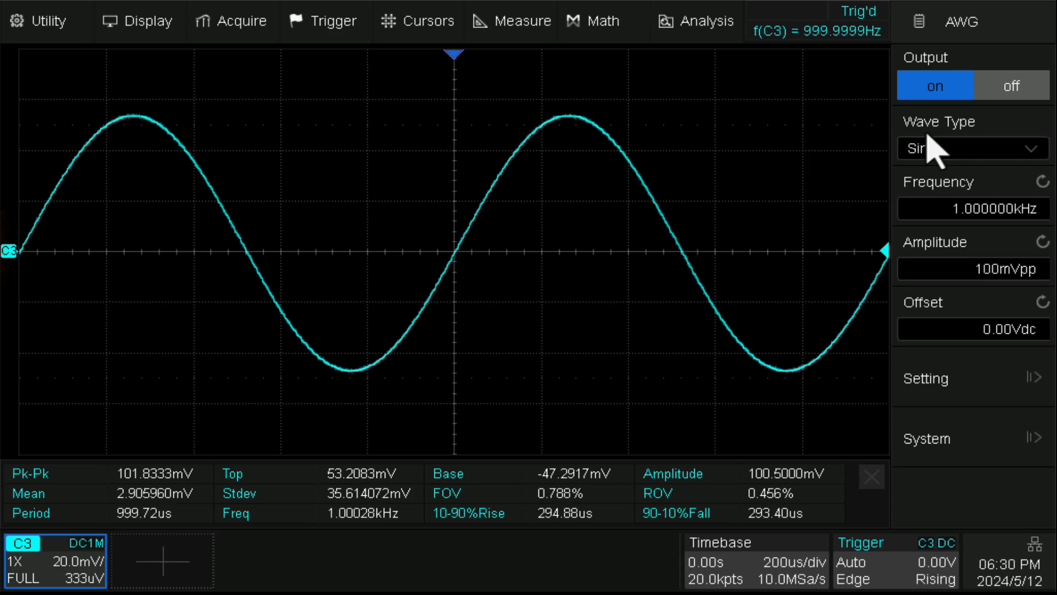
pyautogui.click(973, 149)
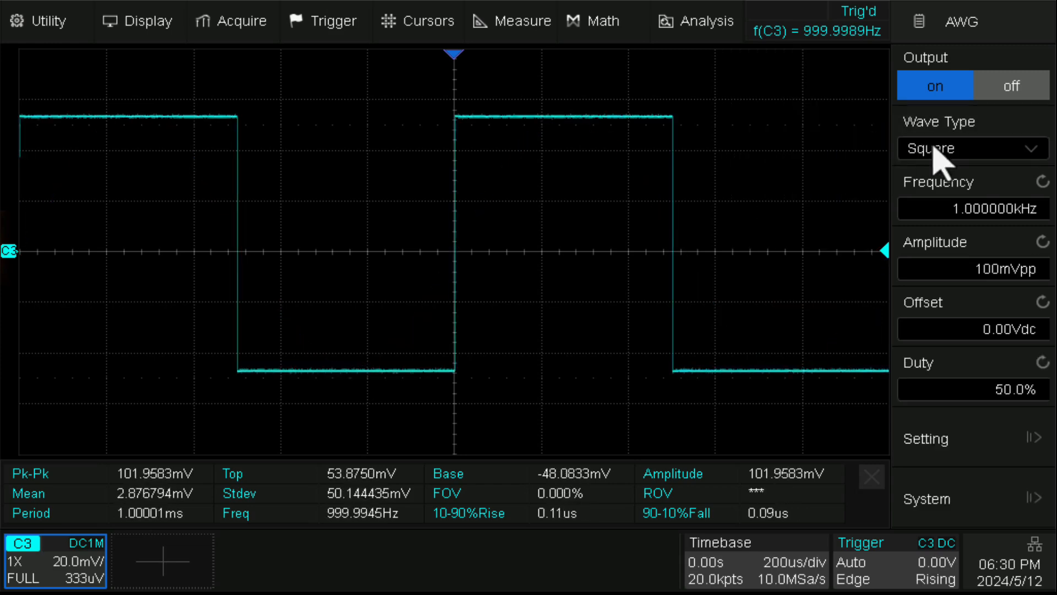
pyautogui.click(972, 148)
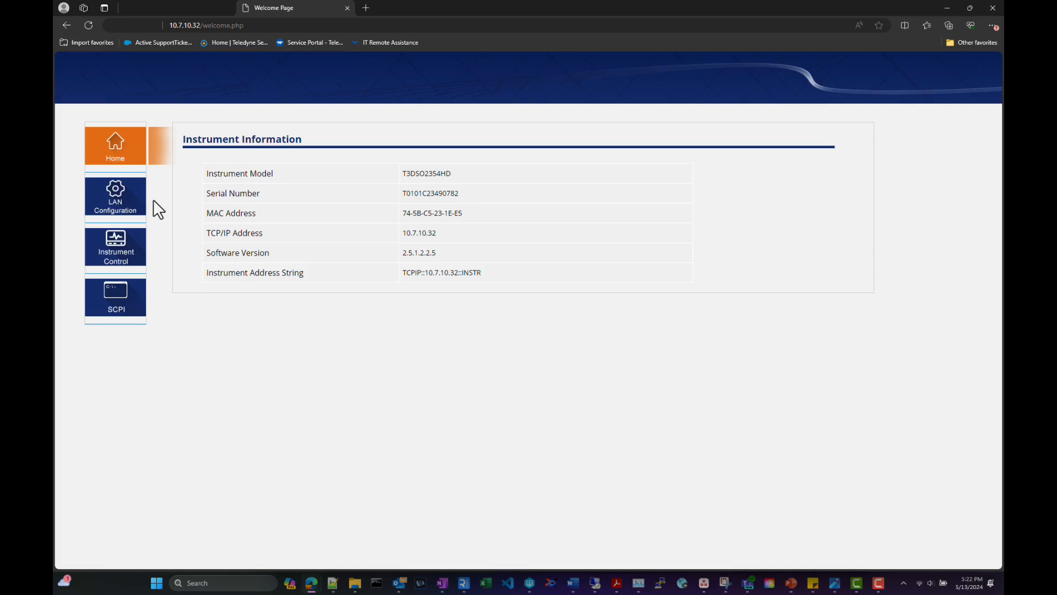
# Review LAN Configuration, then send the *IDN? query from the SCPI command page.
pyautogui.click(115, 197)
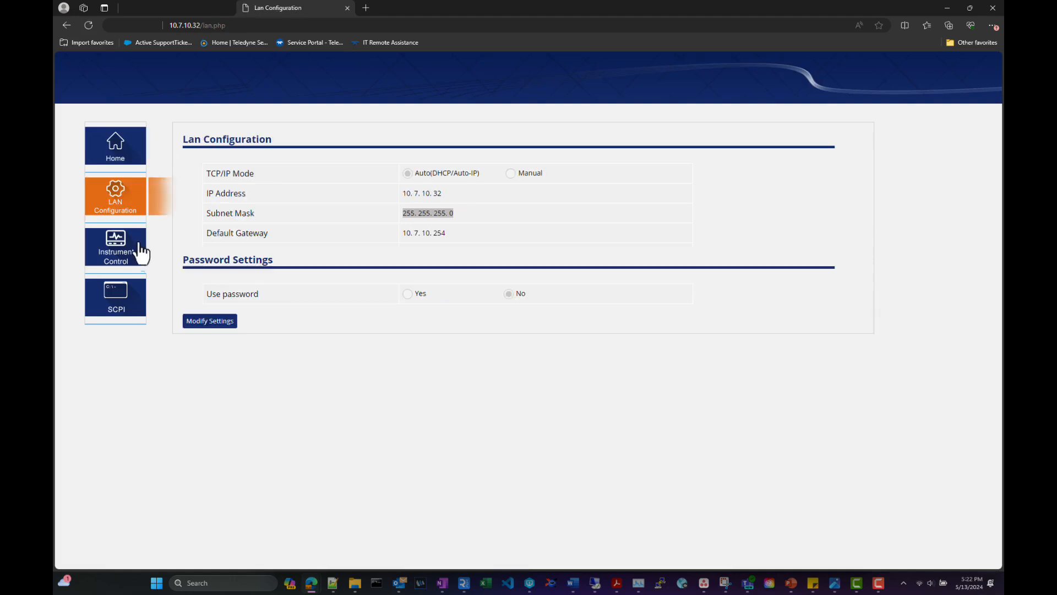
pyautogui.click(114, 299)
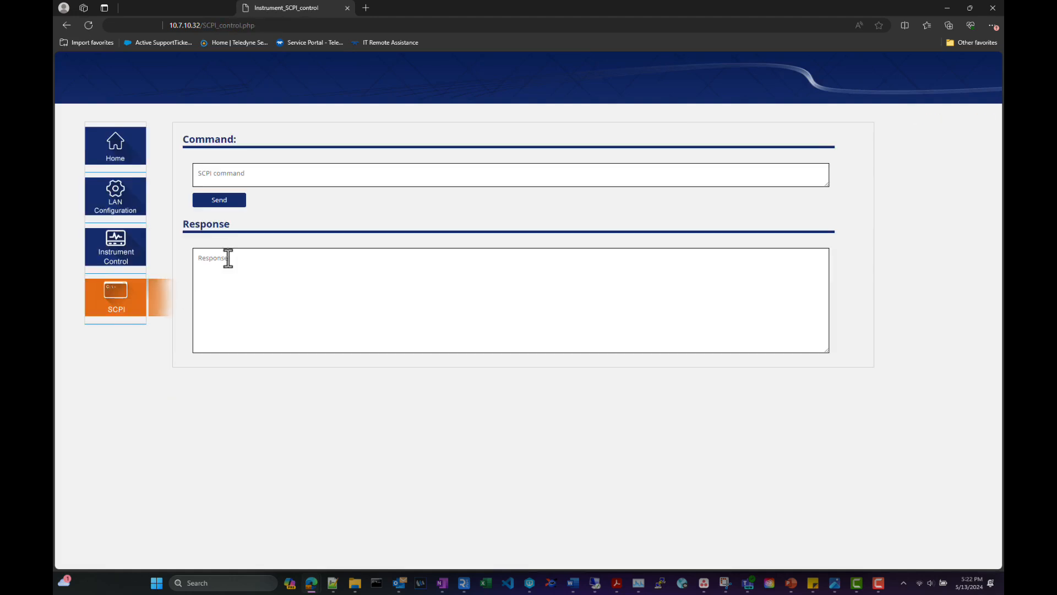
pyautogui.write('*')
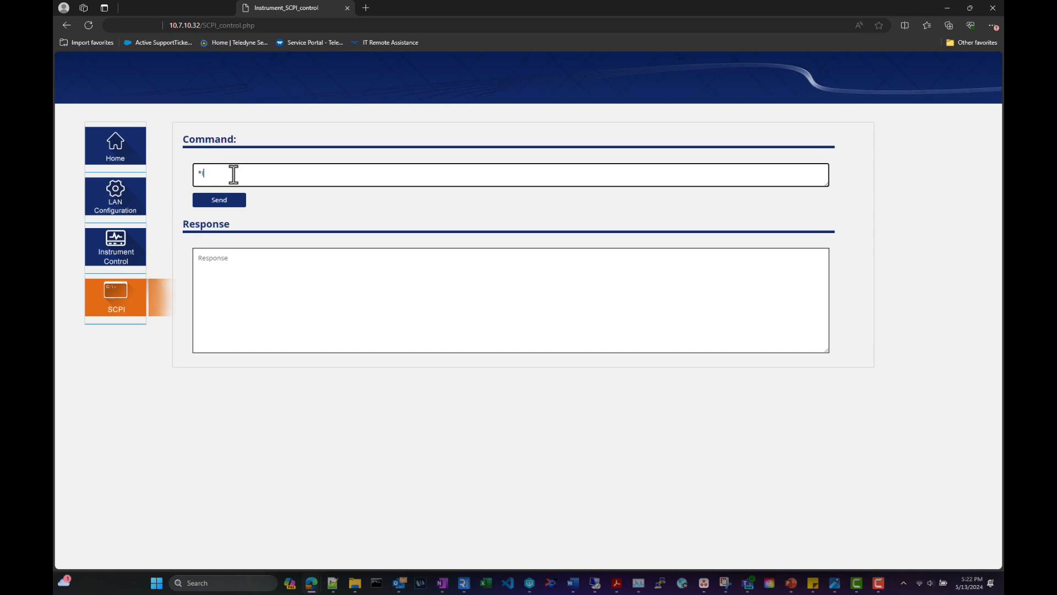
pyautogui.write('IDN?')
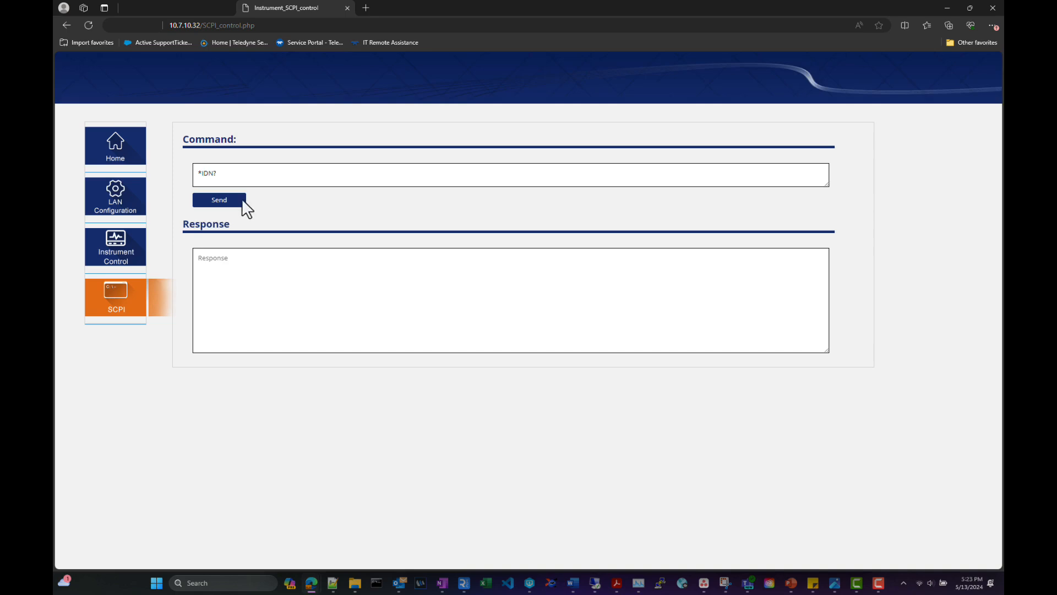
pyautogui.click(115, 250)
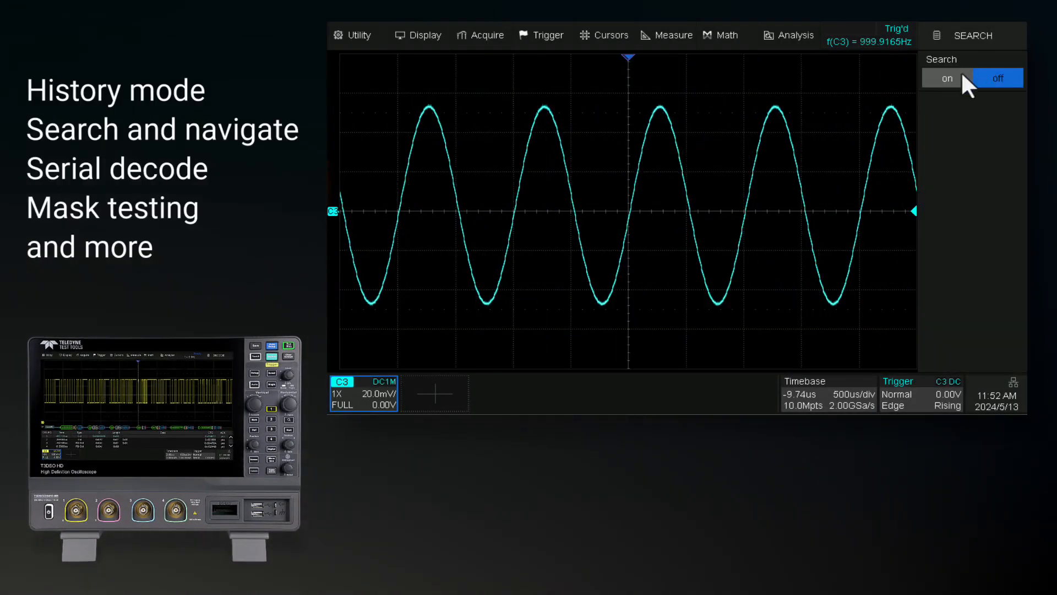
# Launch Mask Test from the Analysis menu for the C3 sine wave.
pyautogui.click(787, 36)
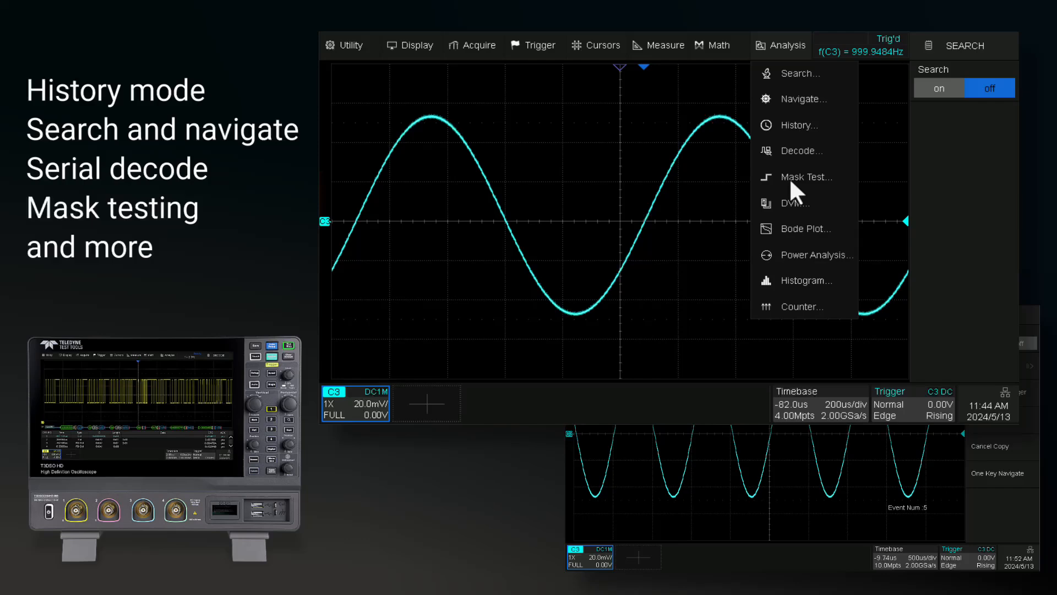
pyautogui.moveTo(807, 176)
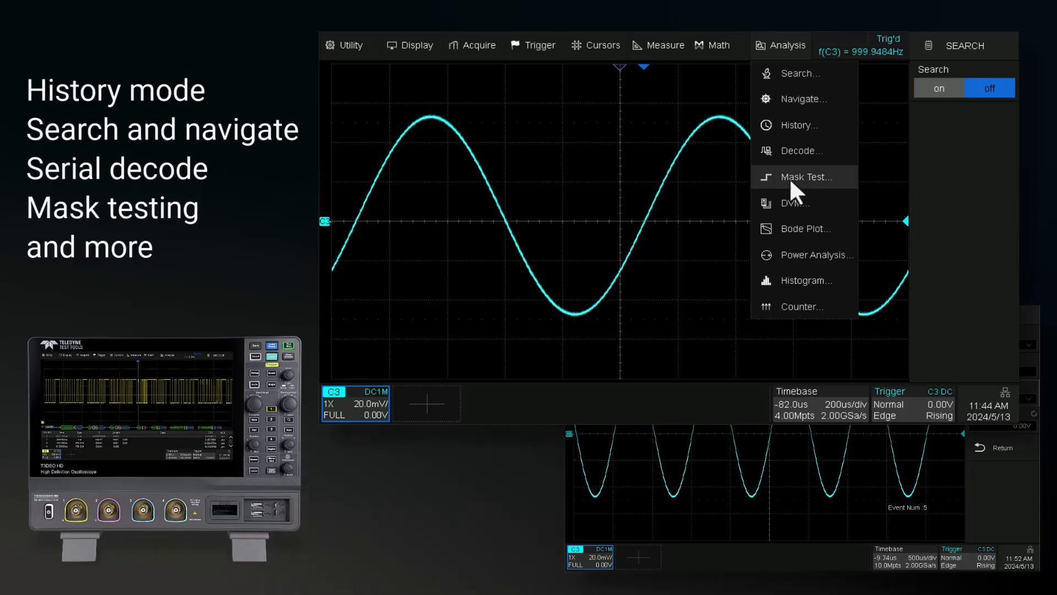
pyautogui.click(803, 176)
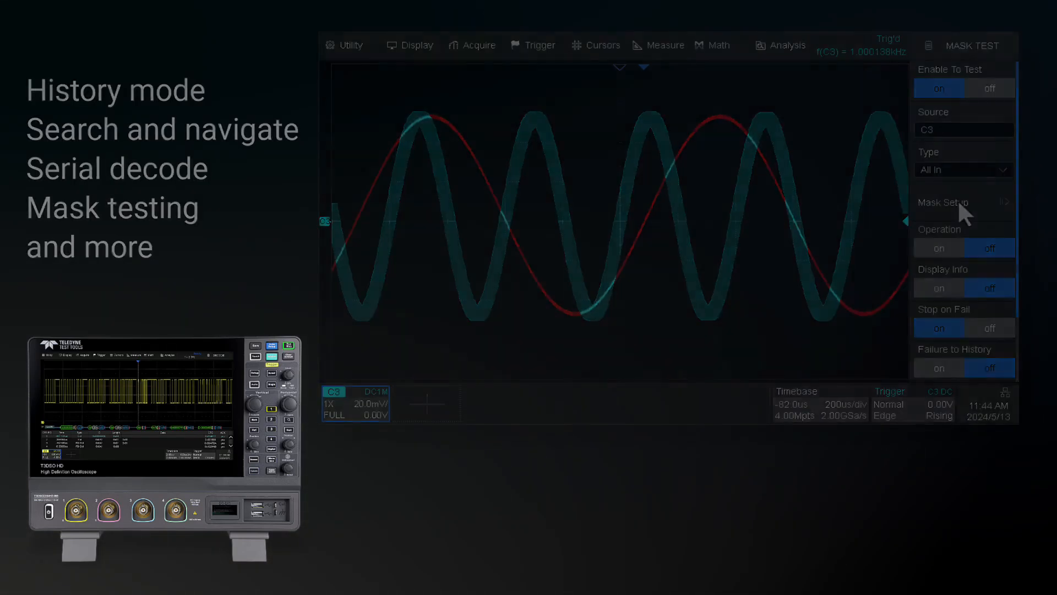